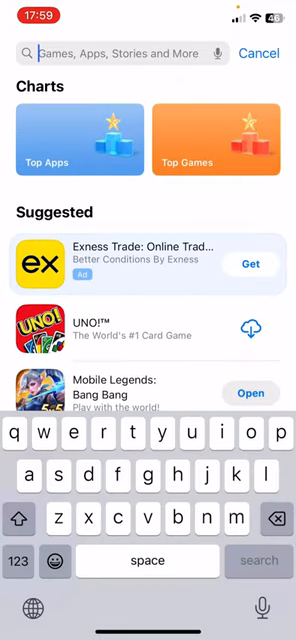
Search 'mobile legends' in the App Store, confirm it shows Open, then go to Settings > General.
text(mobile)
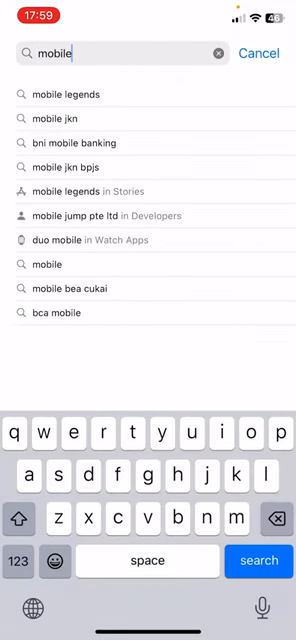
click(62, 94)
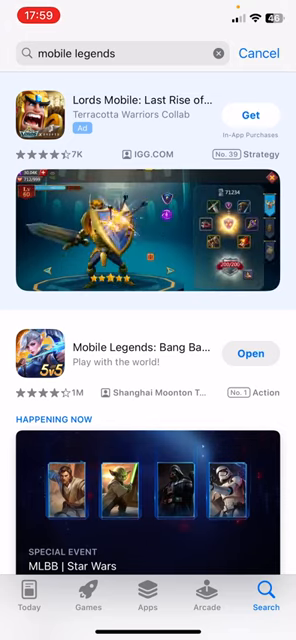
click(248, 352)
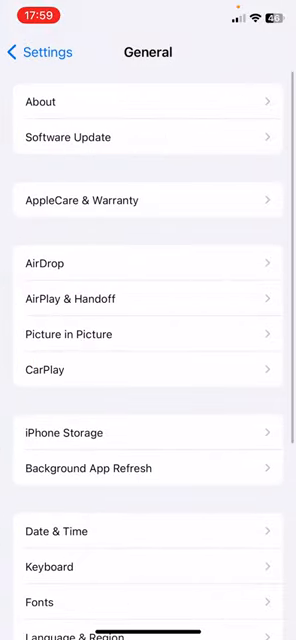
In iPhone Storage, offload Mobile Legends: Bang Bang (324 MB app, 1.52 GB data kept).
click(148, 432)
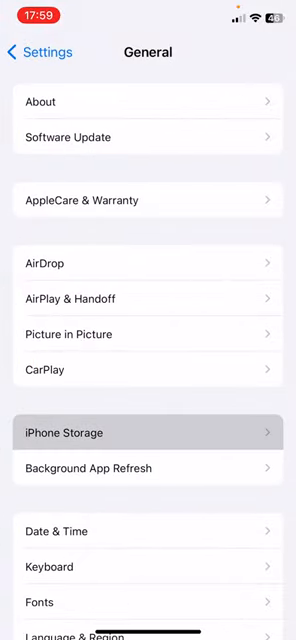
click(148, 432)
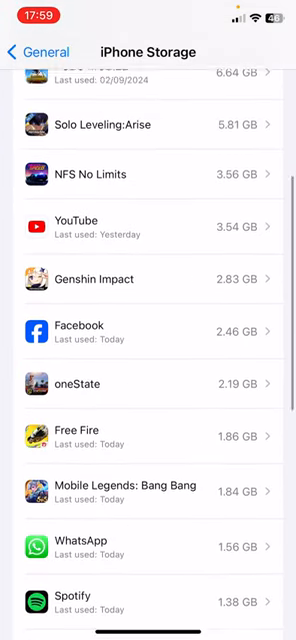
scroll(down, 3)
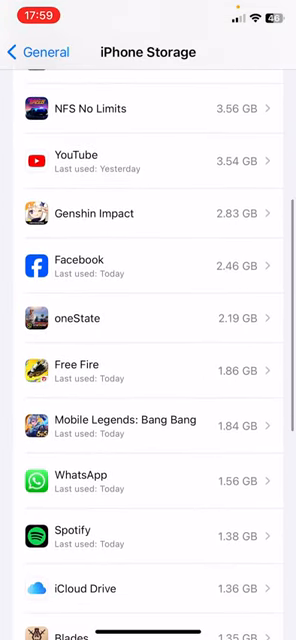
click(140, 432)
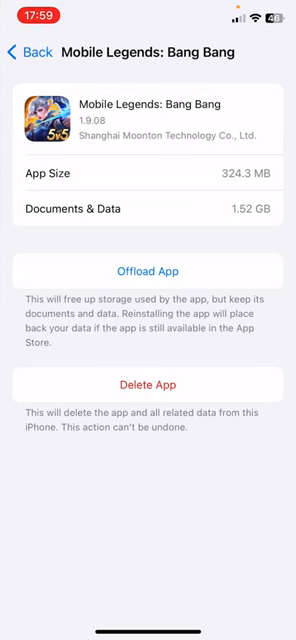
click(148, 270)
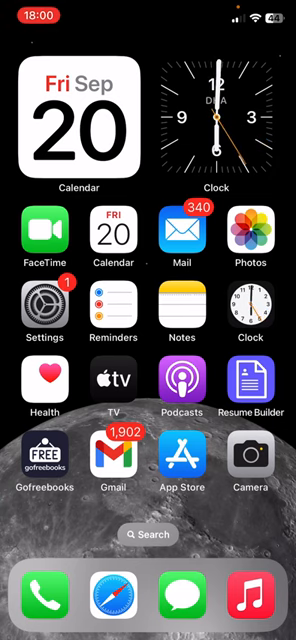
click(44, 308)
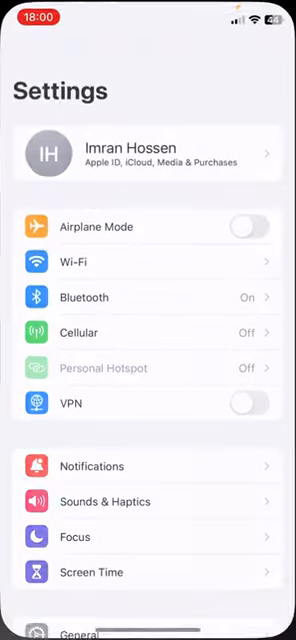
scroll(down, 3)
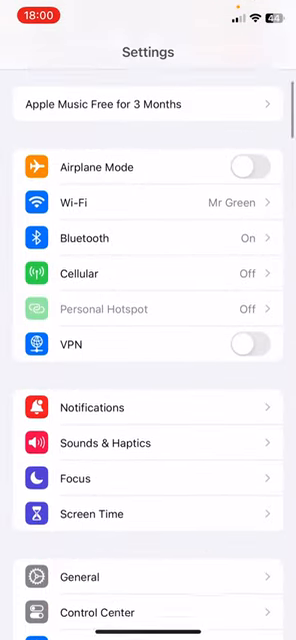
click(80, 576)
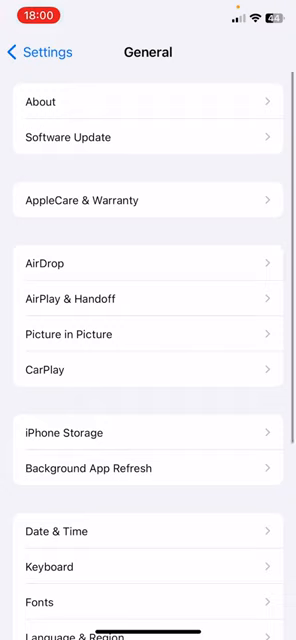
click(148, 432)
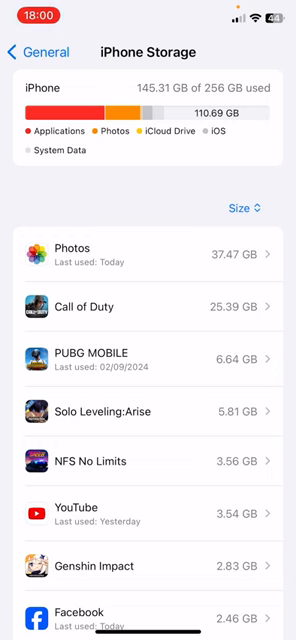
scroll(down, 3)
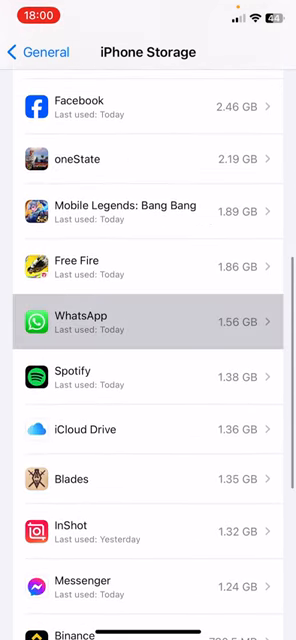
scroll(down, 3)
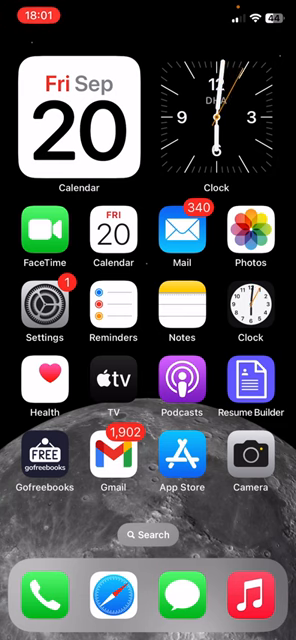
Bring up the Mobile Legends quick-action menu and choose Remove App.
scroll(left, 3)
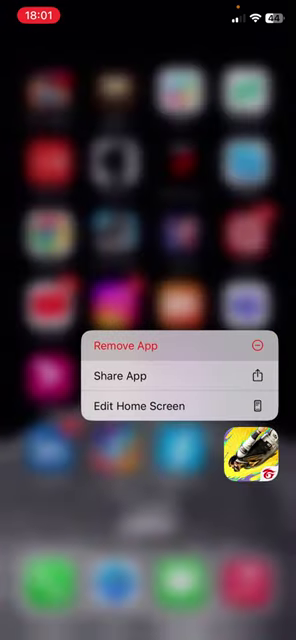
click(128, 344)
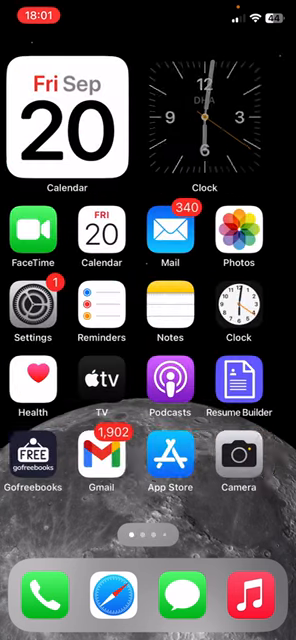
Swipe to the second page of apps and pull down Control Centre.
scroll(left, 3)
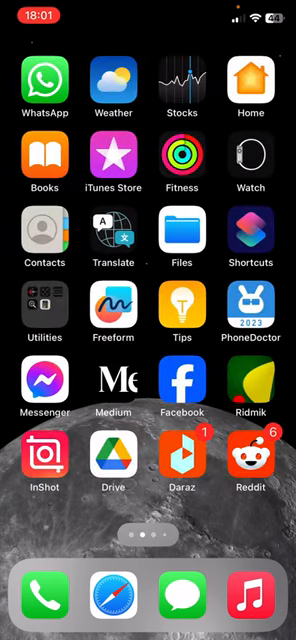
scroll(down, 3)
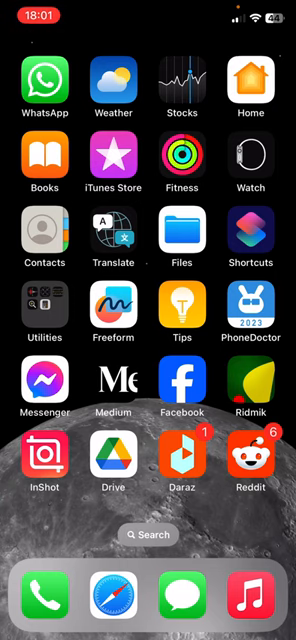
scroll(down, 3)
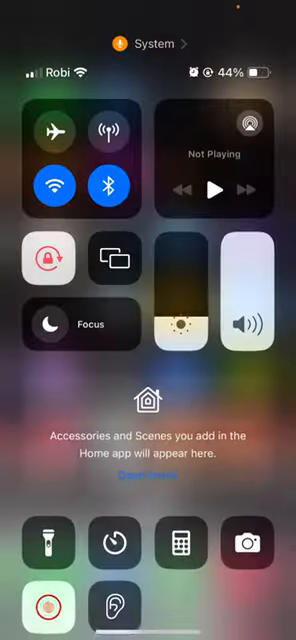